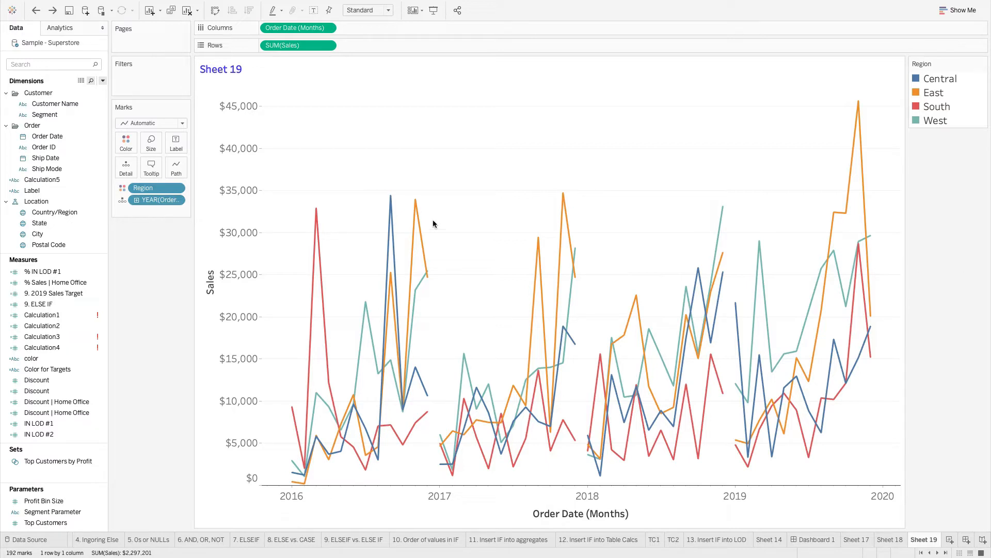
mouse_move(239, 325)
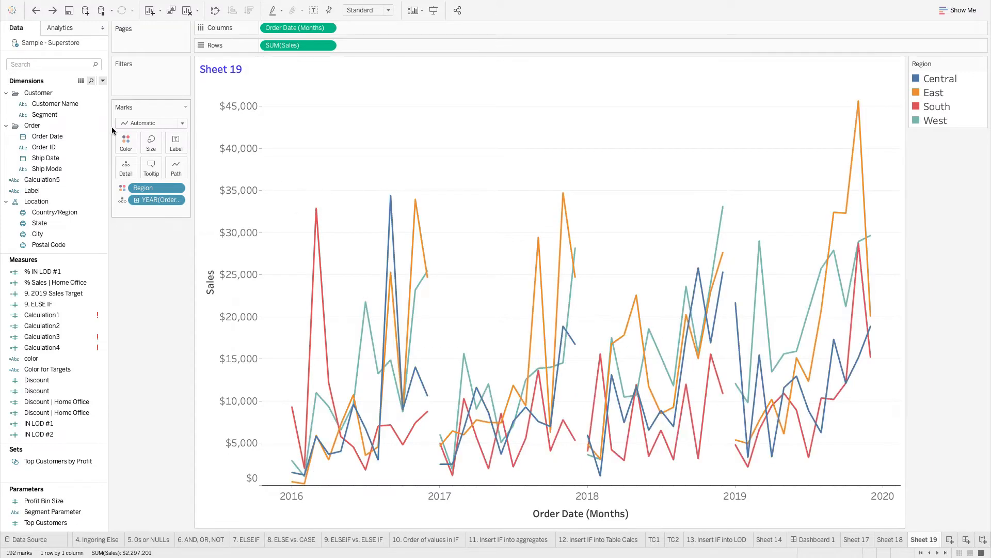
- Create the Month Abbreviation field as LEFT(DATENAME("month",[Order Date]),3) and label marks with it
click(51, 64)
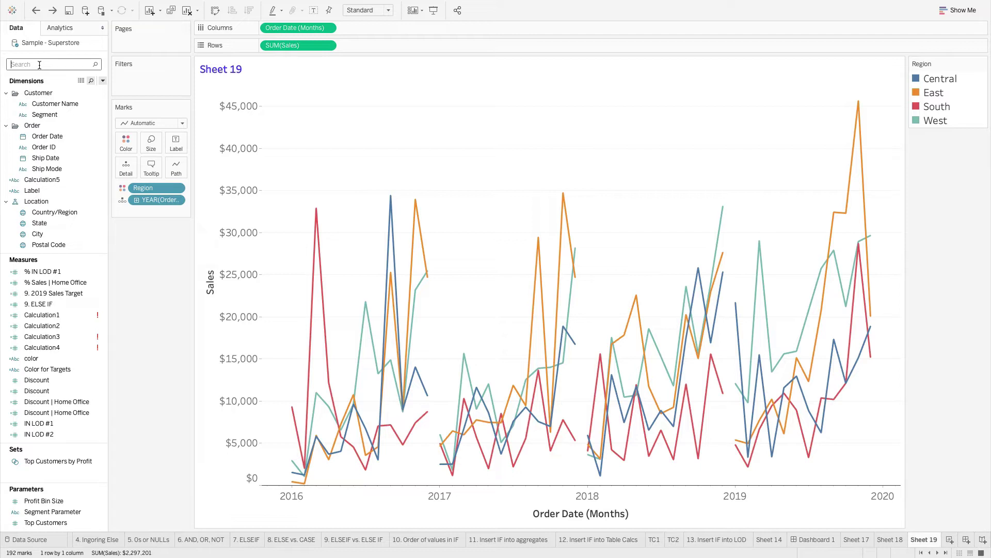
text(at)
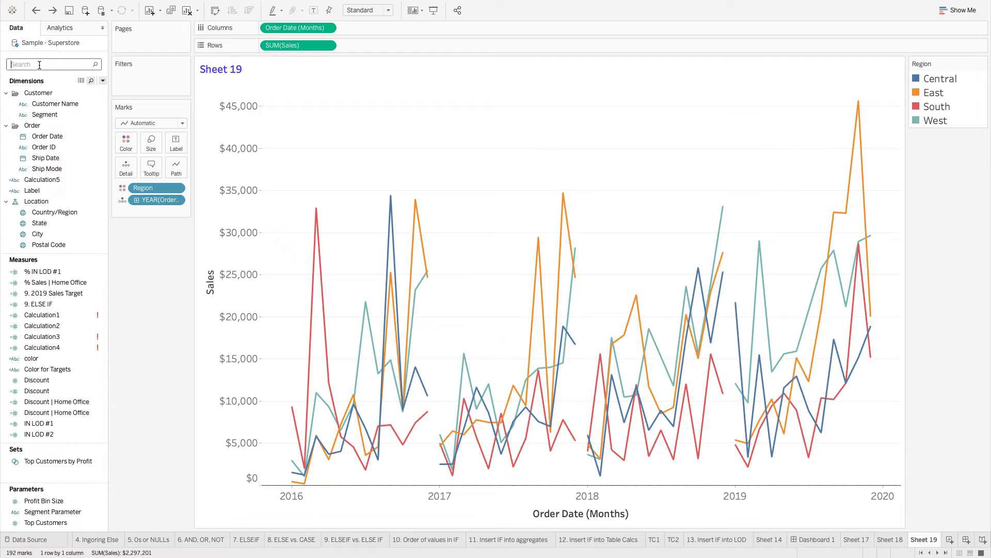
text(abb)
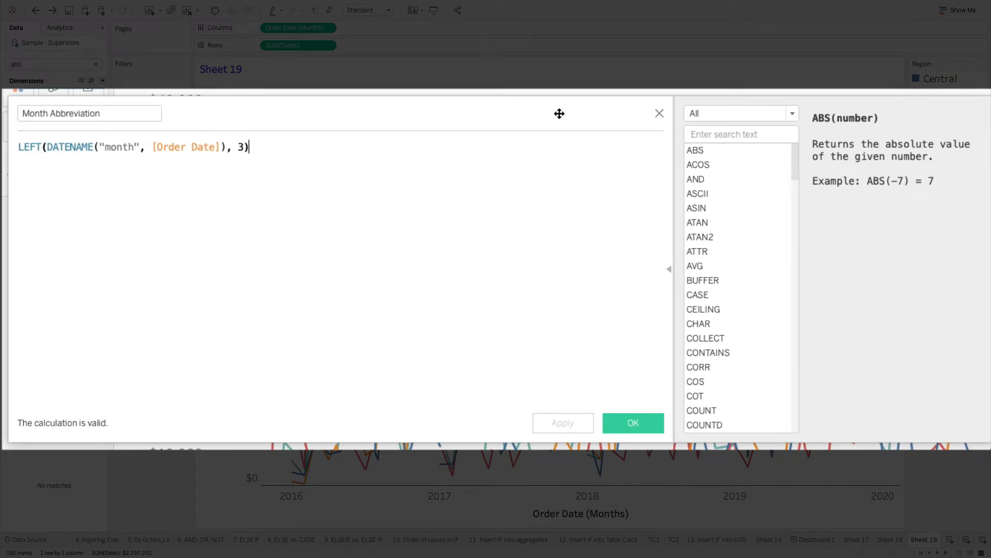
click(632, 423)
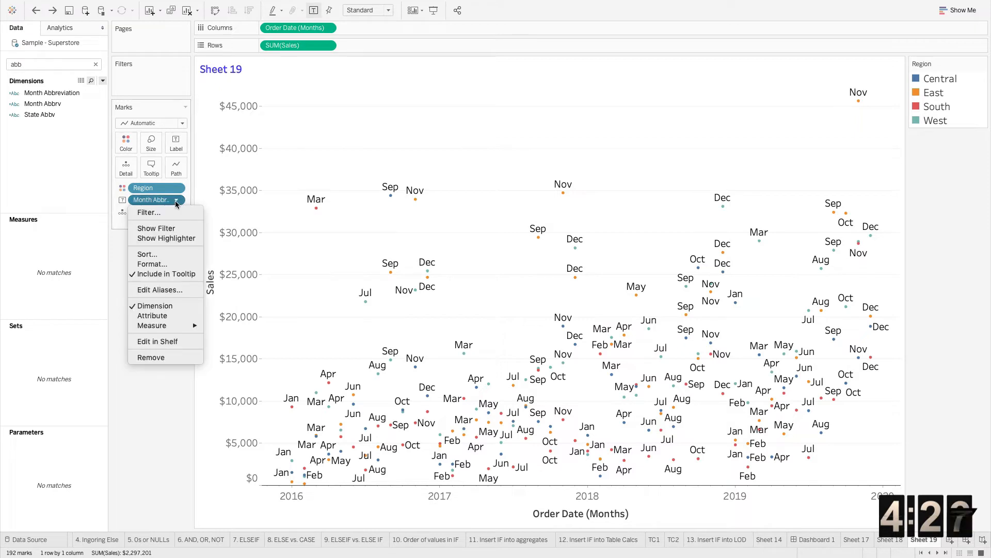
mouse_move(152, 325)
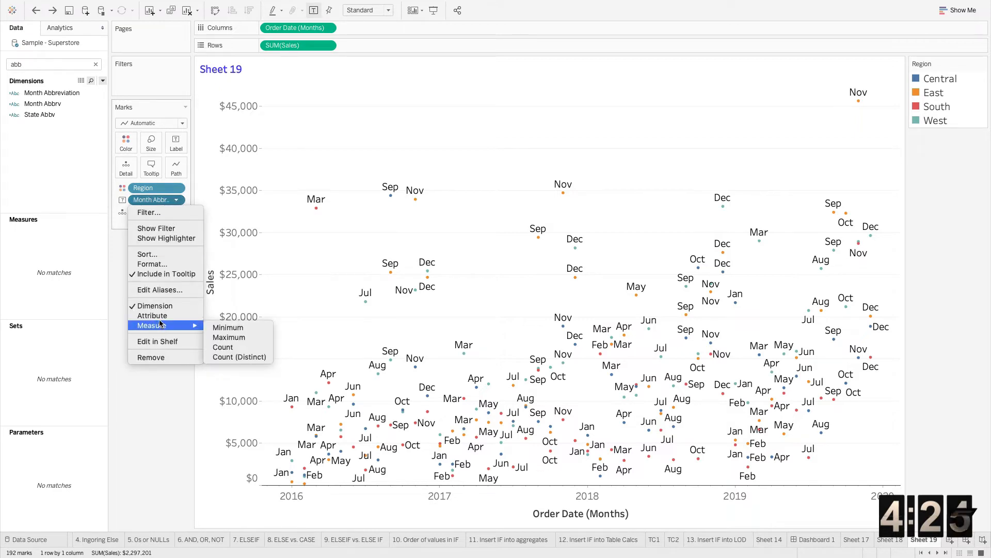
mouse_move(152, 315)
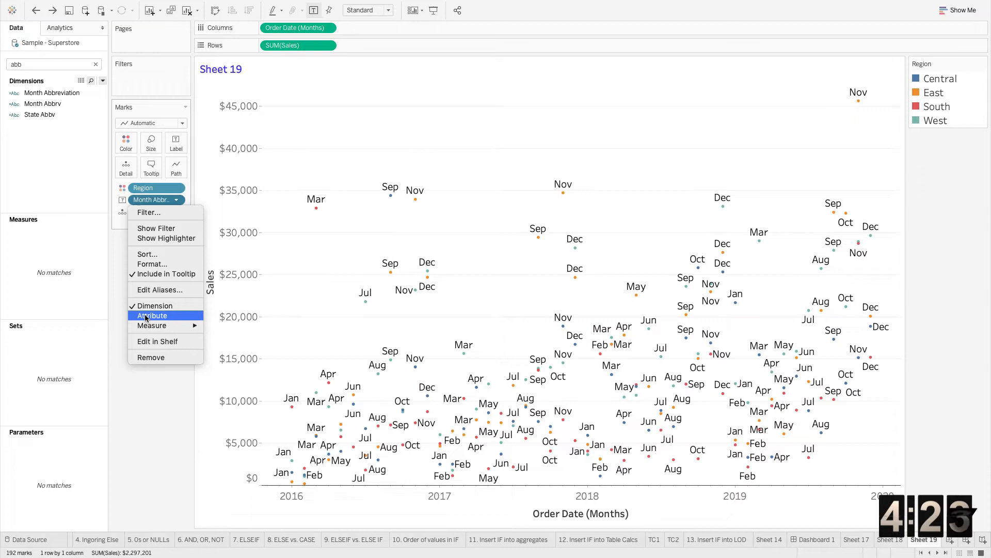
- Switch the Month Abbreviation pill to Attribute so the regional lines reconnect
click(152, 316)
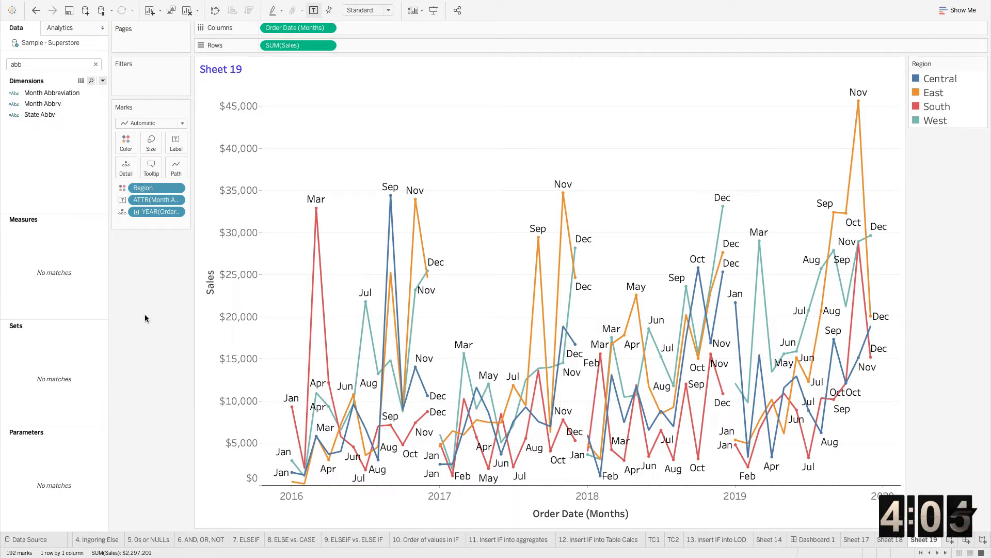
mouse_move(109, 82)
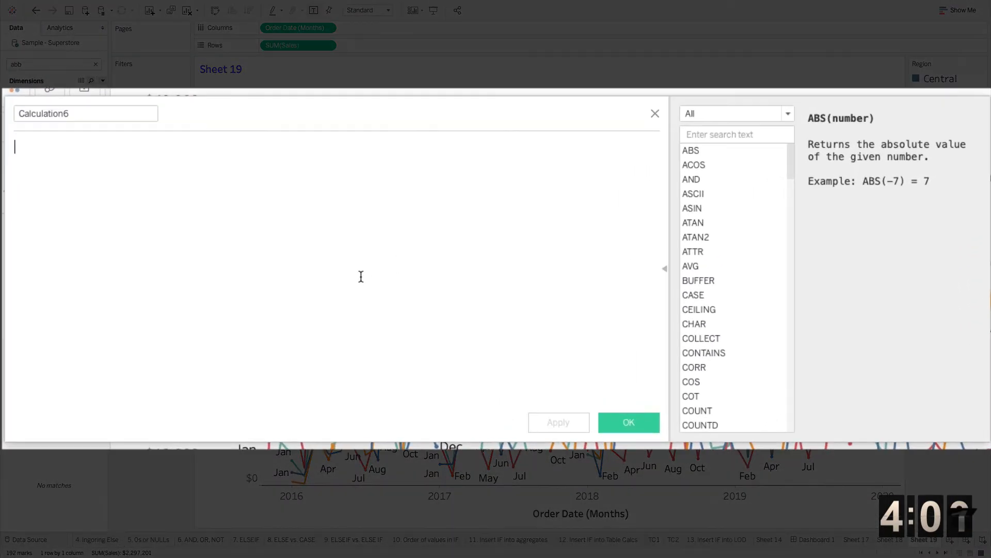
- Draft IF ATTR([Region]) = "South" THEN SUM([Sales]) END, review the mixed-aggregate error, and close it
text(IF)
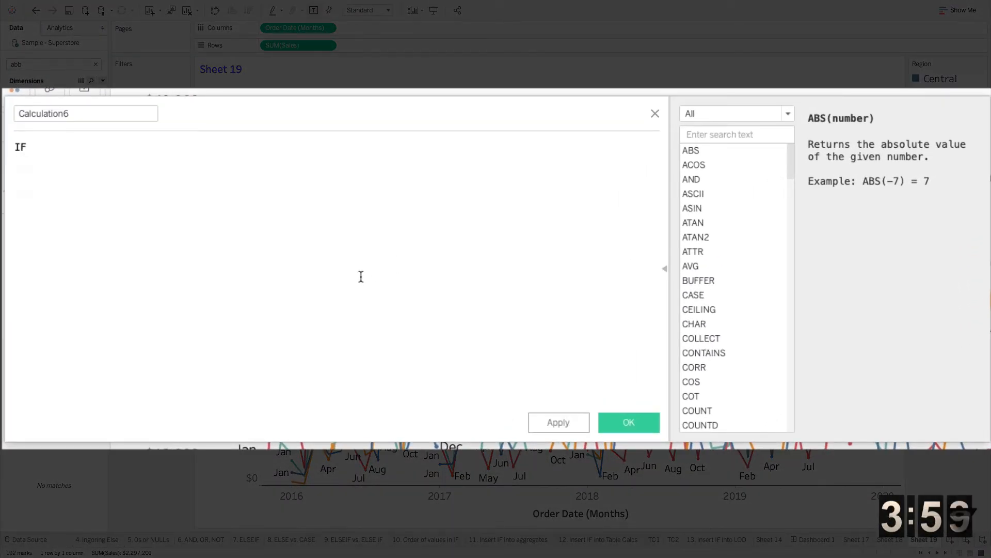
text(ATTR()
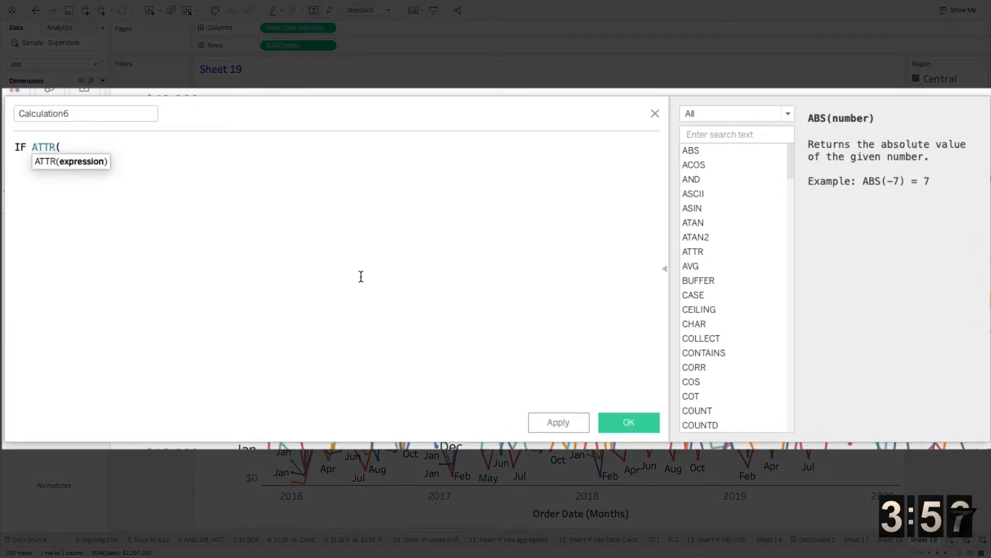
text(S)
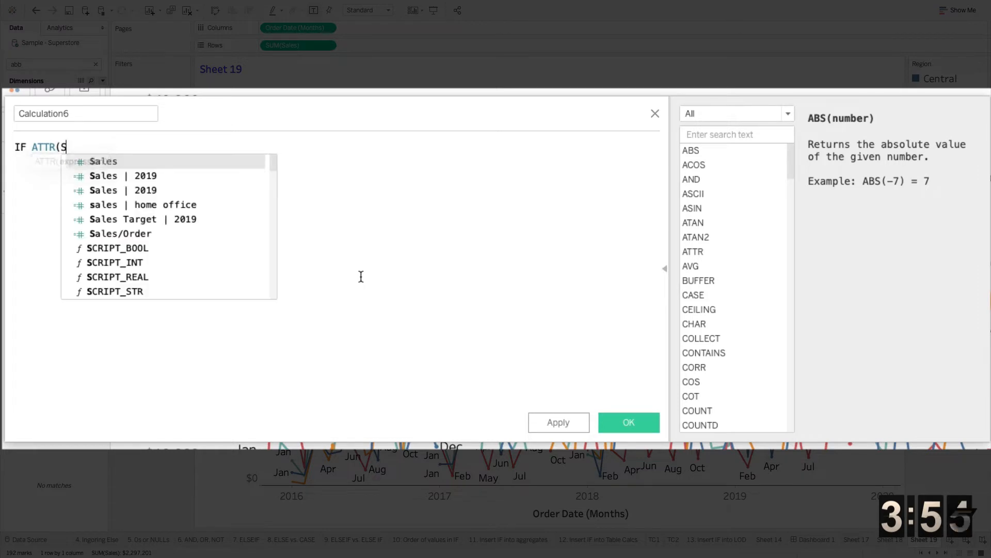
text(egion])
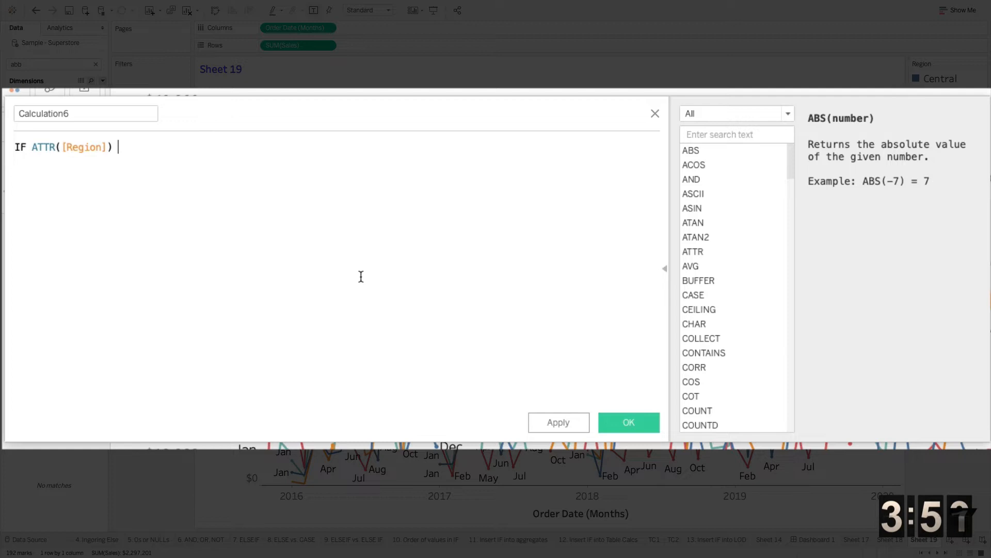
text(= "South)
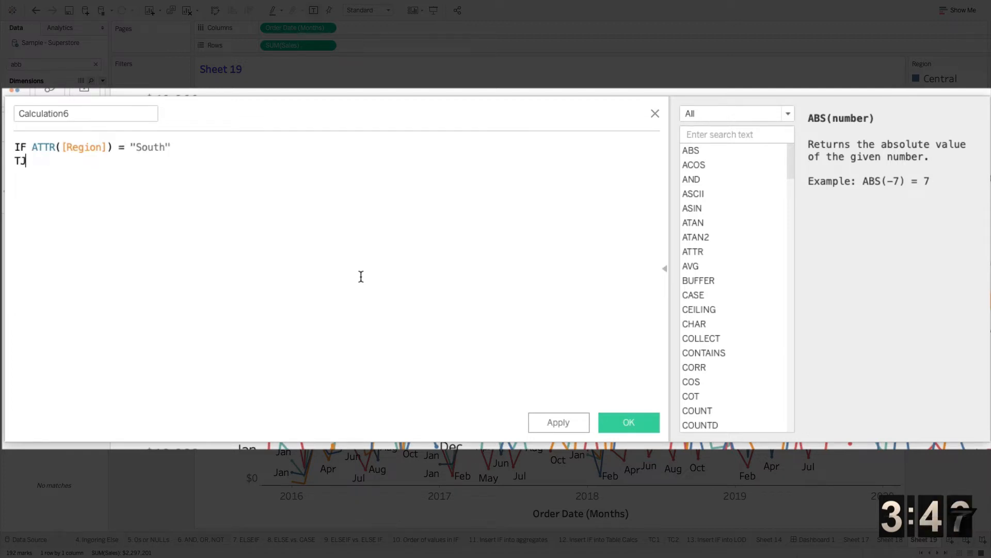
text(HEN SUM([Sales)
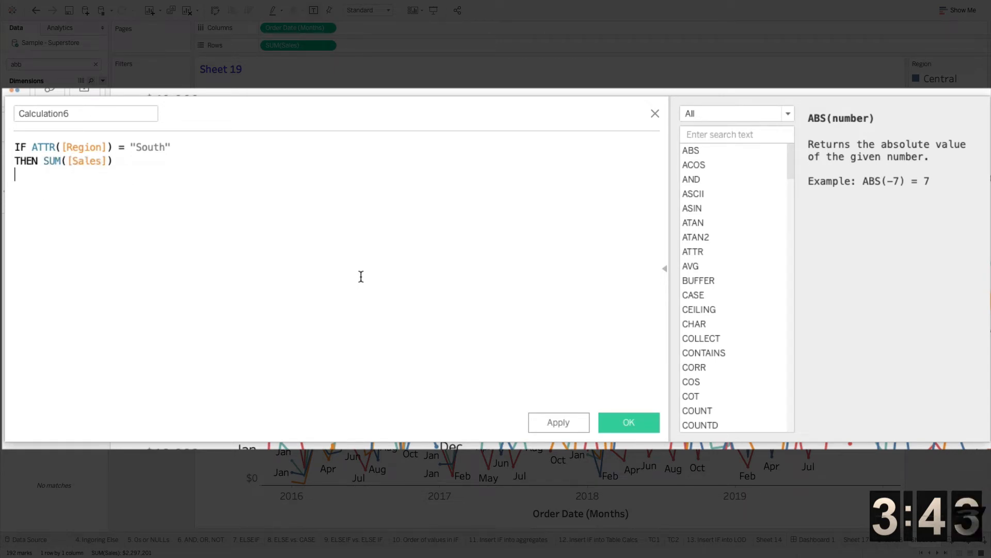
text(END)
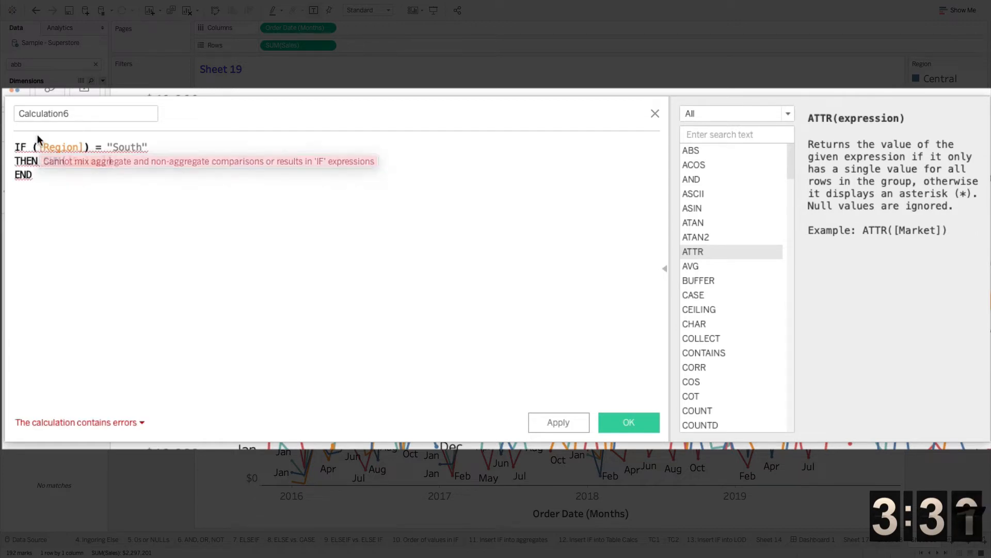
text(SUM([Sales]))
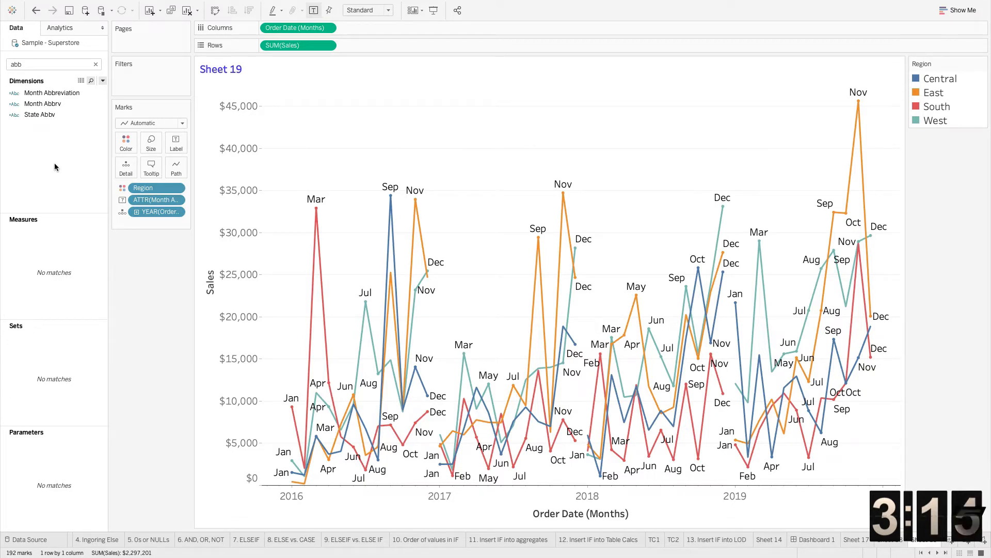
mouse_move(95, 81)
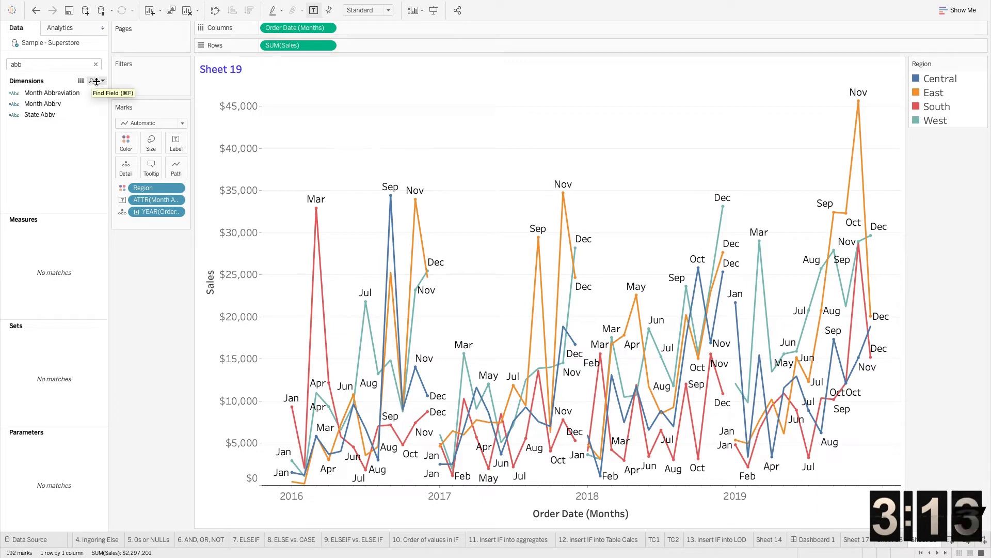
- Start a new calculation with IF COUNTD([Region]) > 1 THEN "*"
click(101, 81)
text(ATTR | Region)
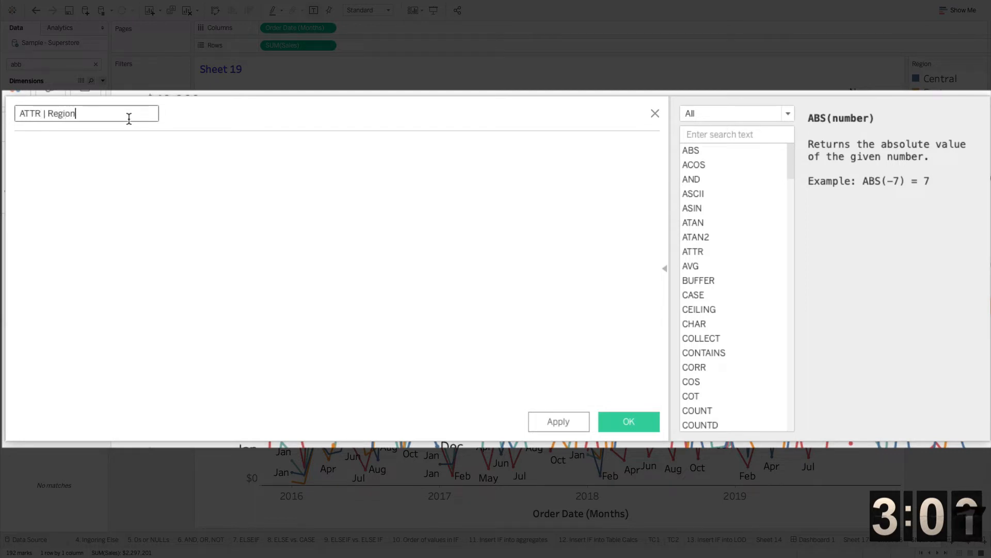
text(IF)
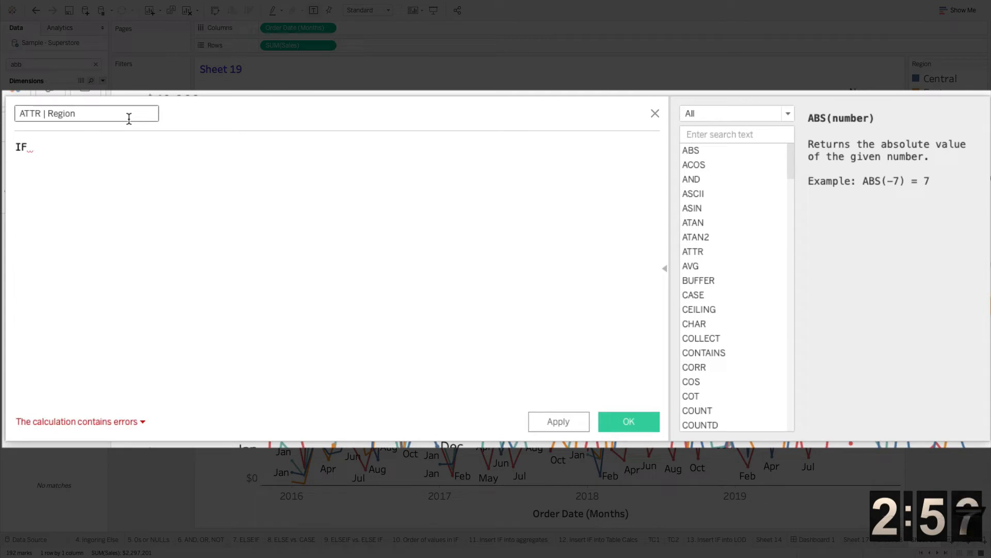
text(COUNTD()
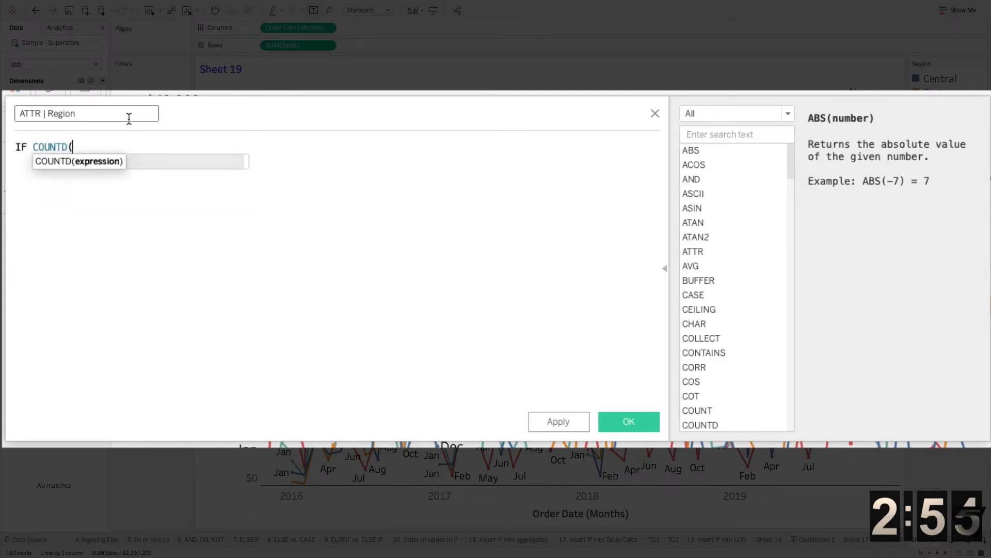
text(Rg)
text(THEN)
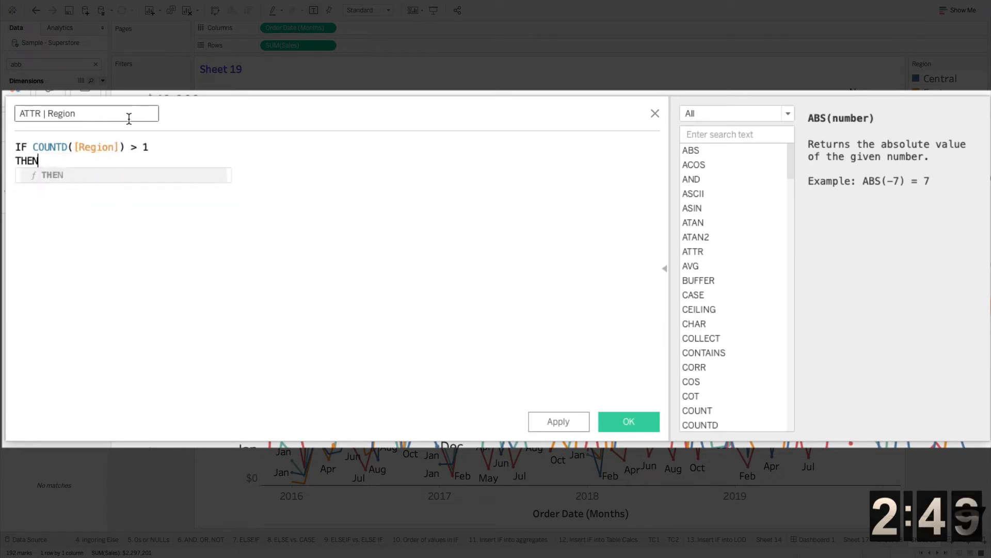
text("*")
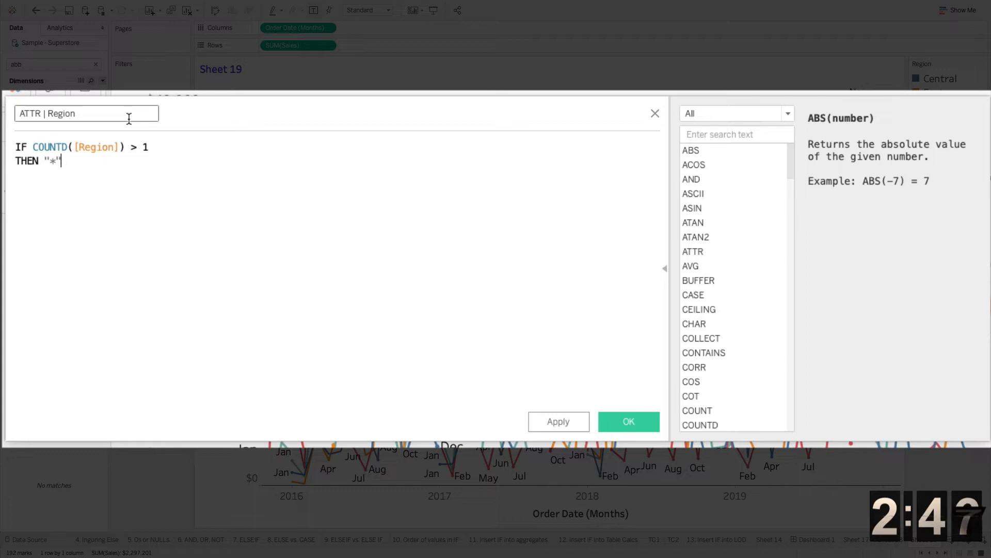
- Complete it with ELSE MIN([Region]) END and save it as ATTR | Region
text(E)
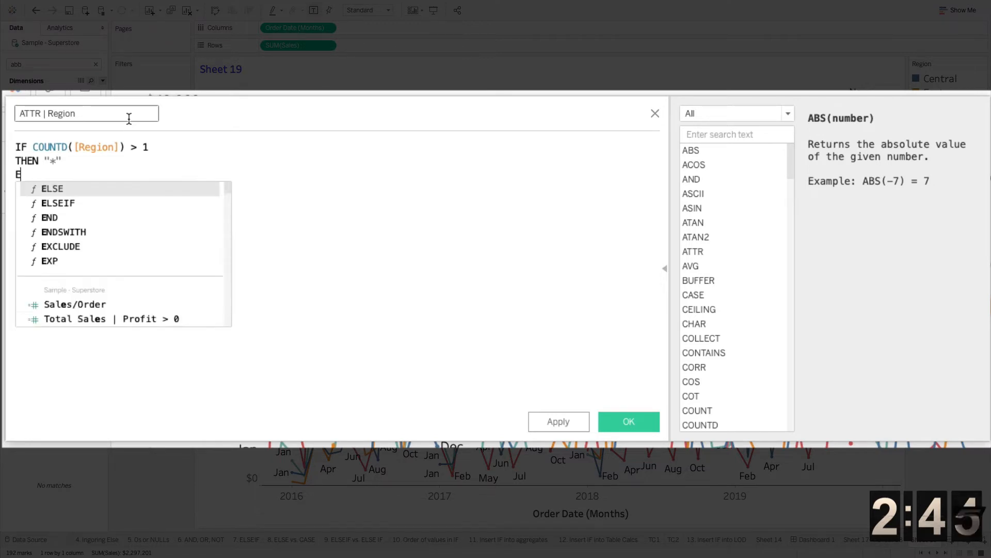
text(LSE MIN)
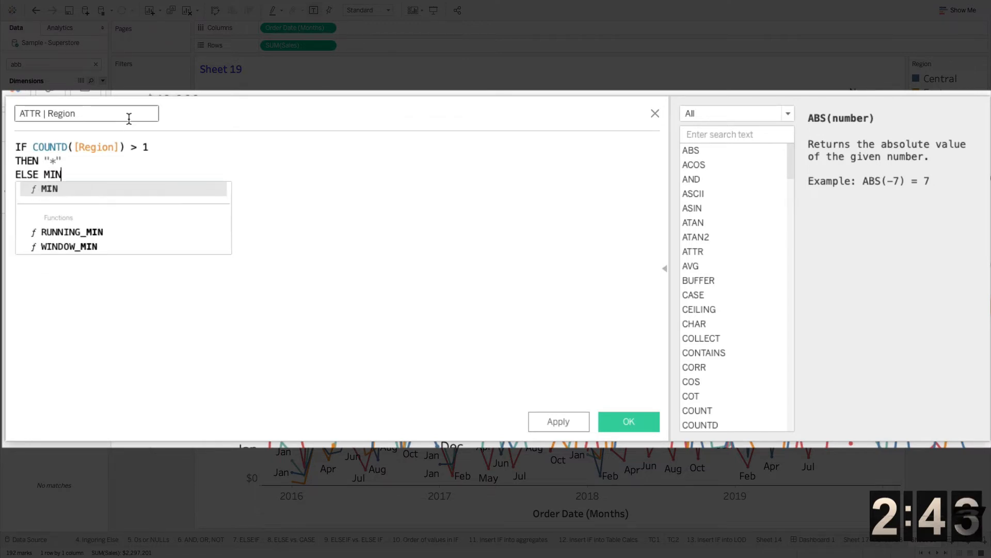
text((REg)
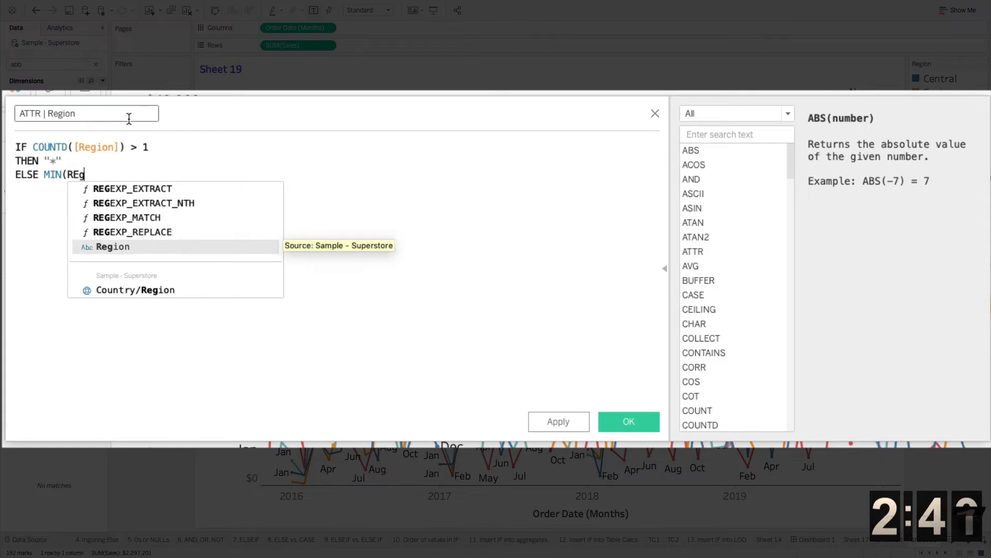
click(112, 246)
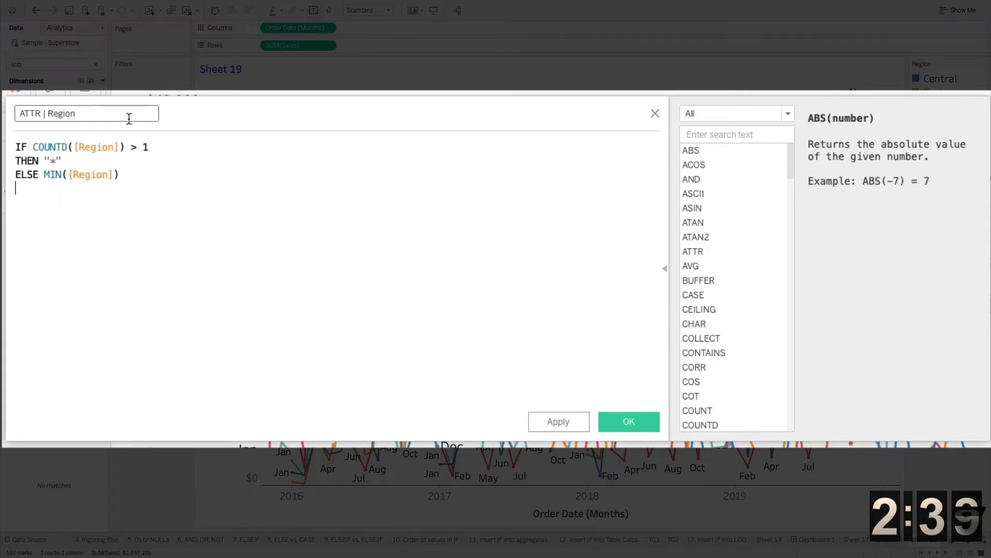
text(END)
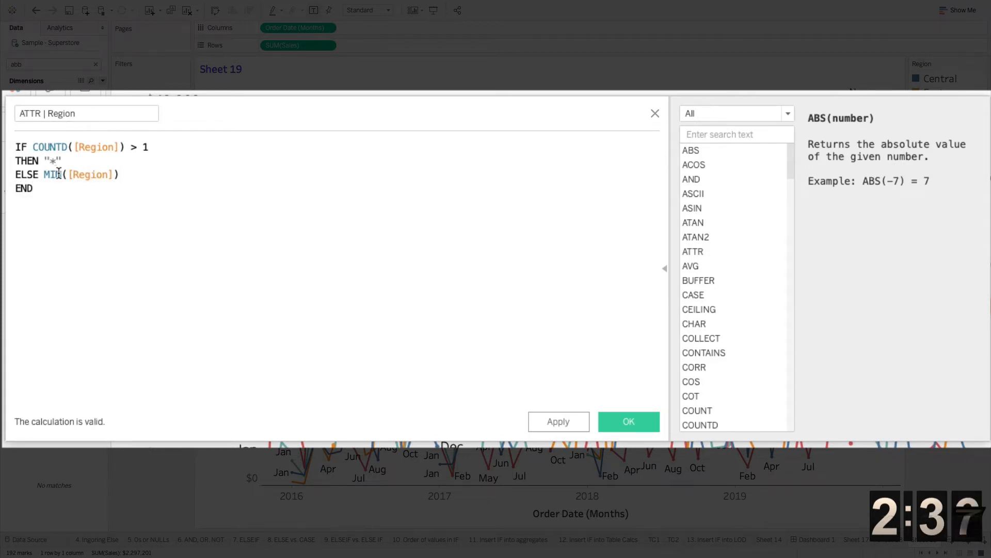
click(690, 410)
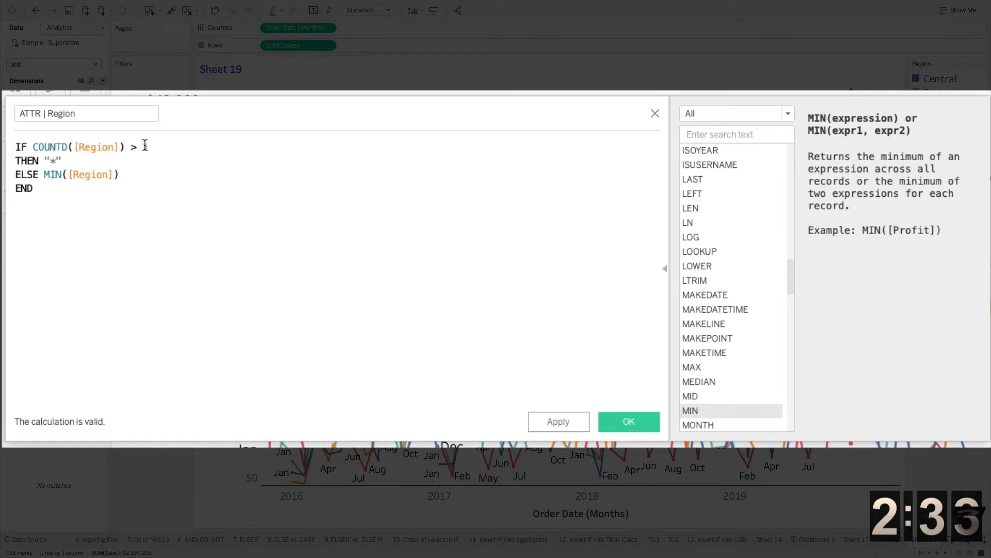
text(1)
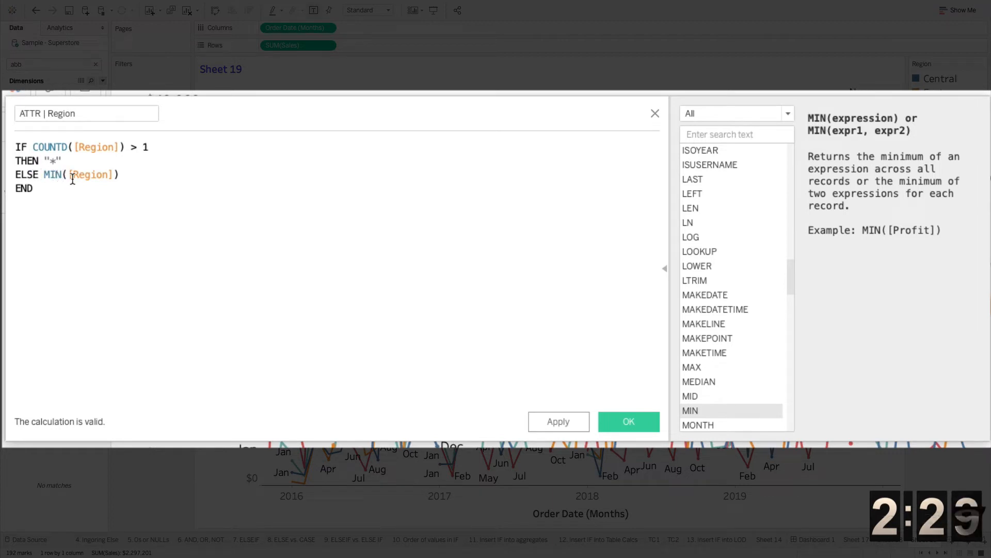
mouse_move(354, 348)
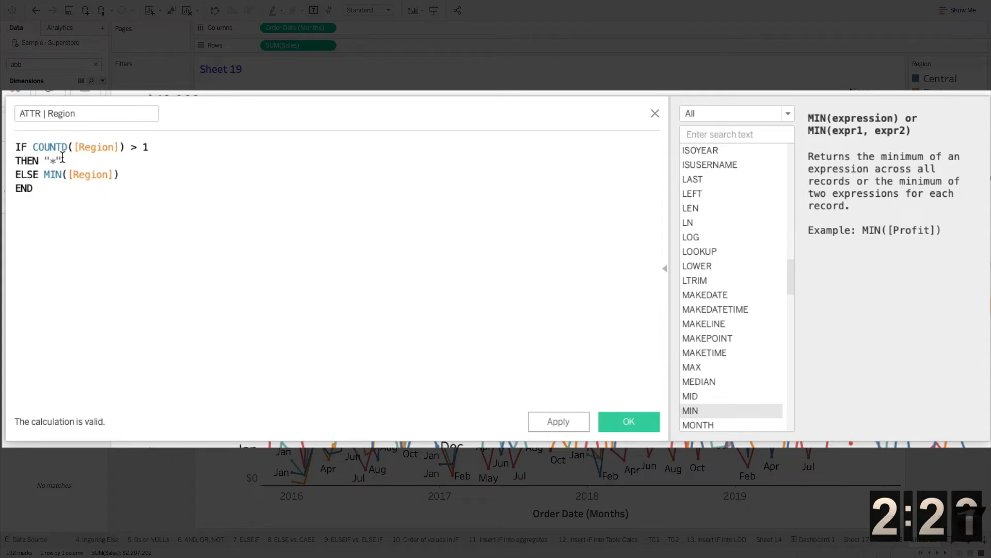
mouse_move(623, 409)
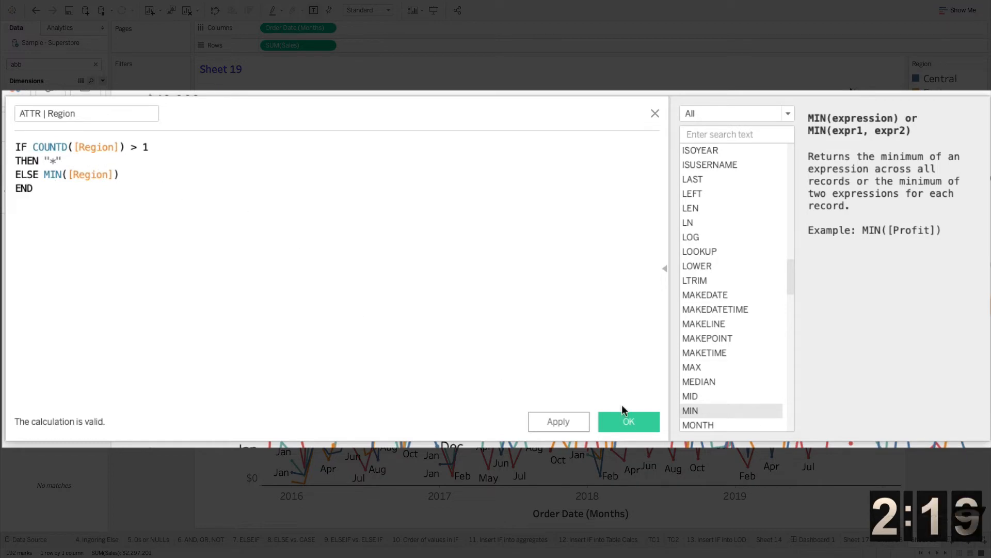
click(629, 421)
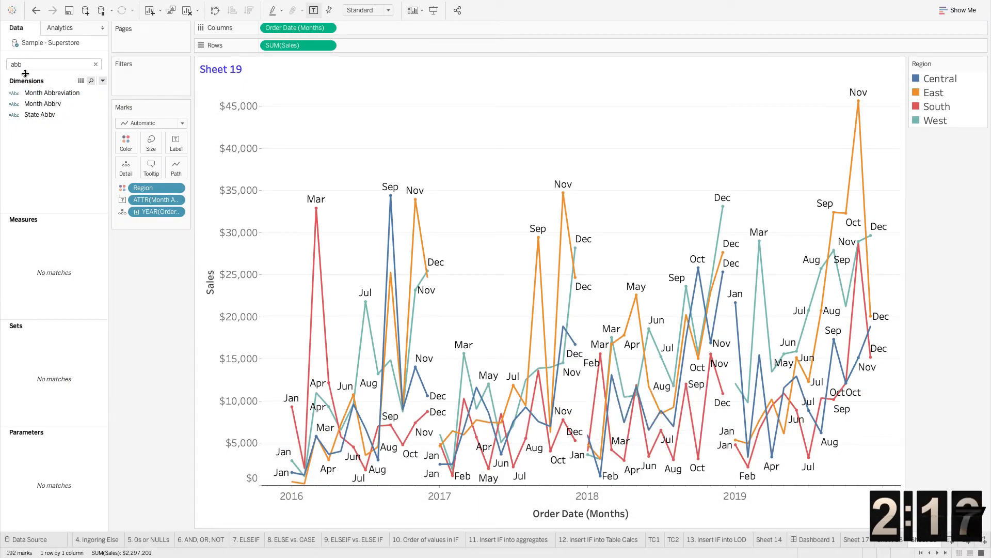
- Find ATTR | Region via 're', add it to Tooltip, and make Region an Attribute
click(50, 64)
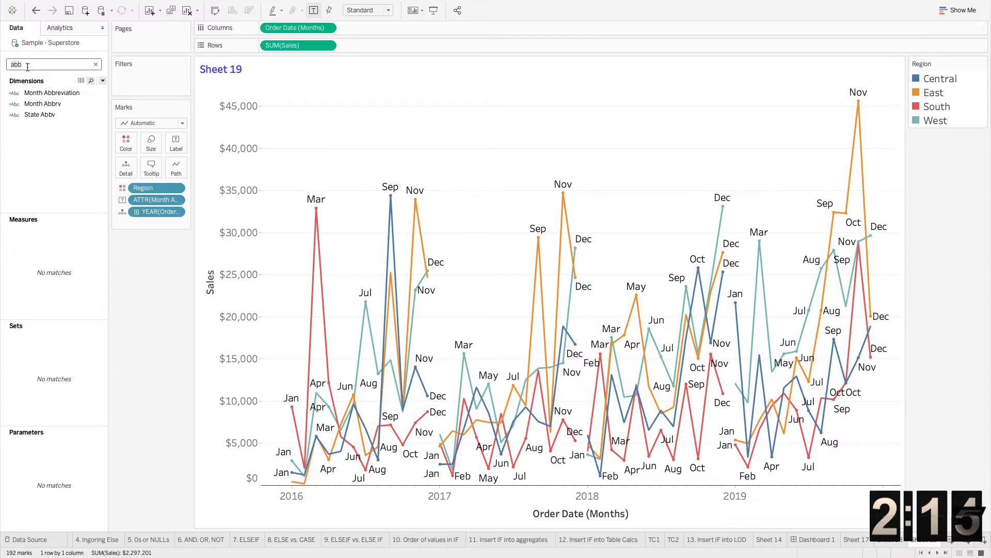
text(re)
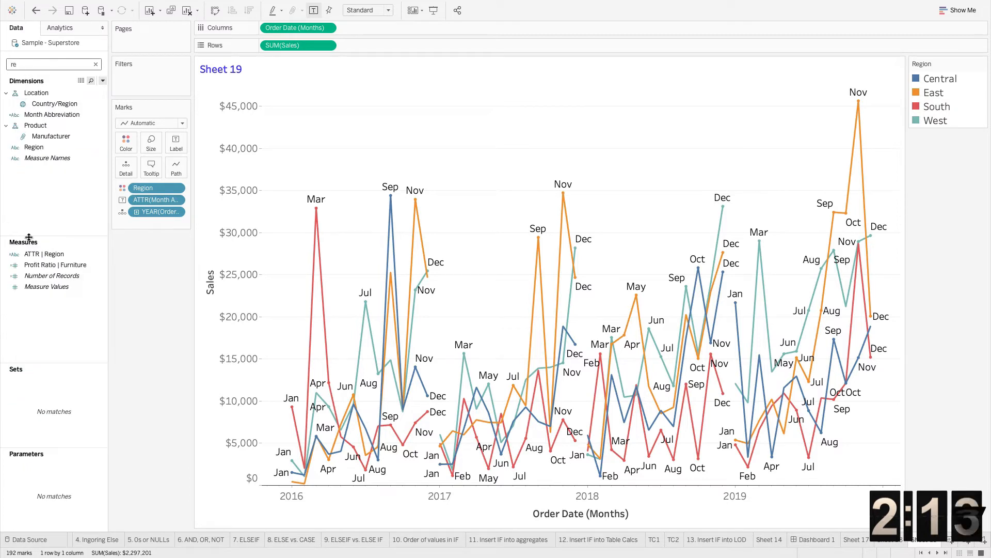
click(44, 253)
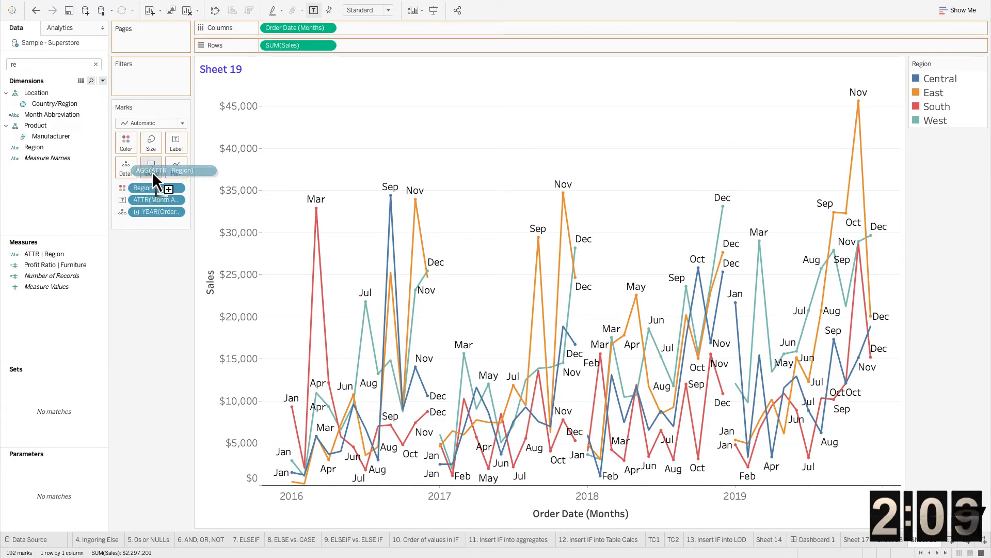
mouse_move(314, 211)
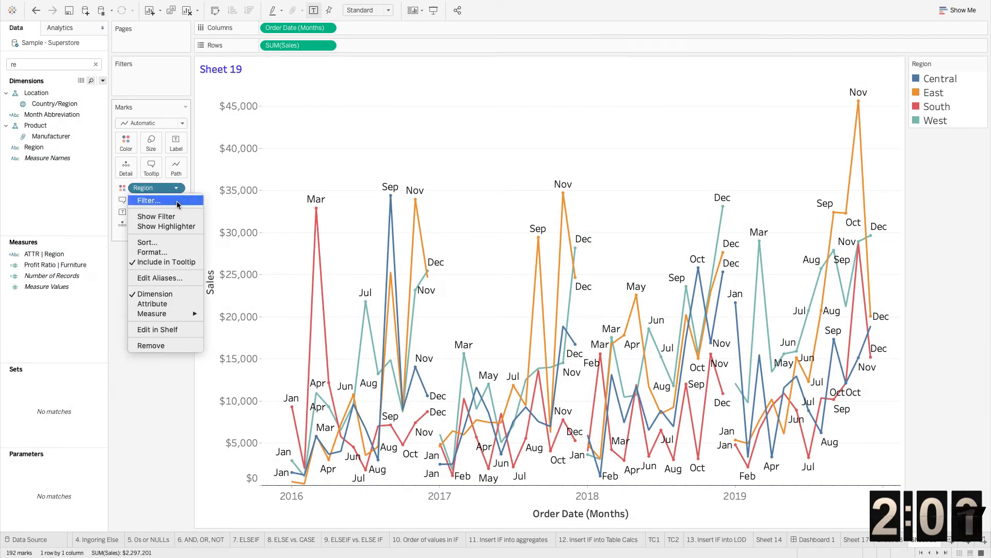
mouse_move(152, 304)
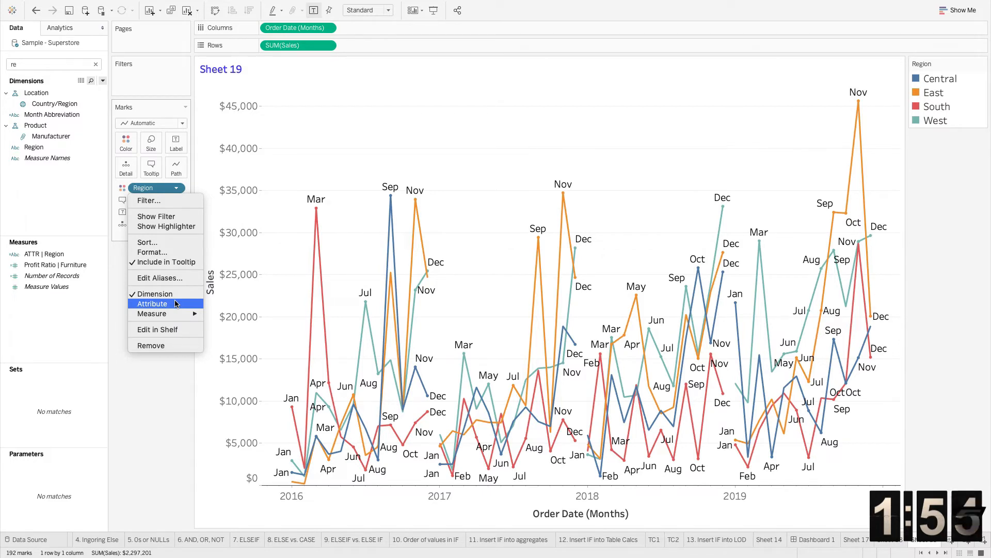
click(152, 303)
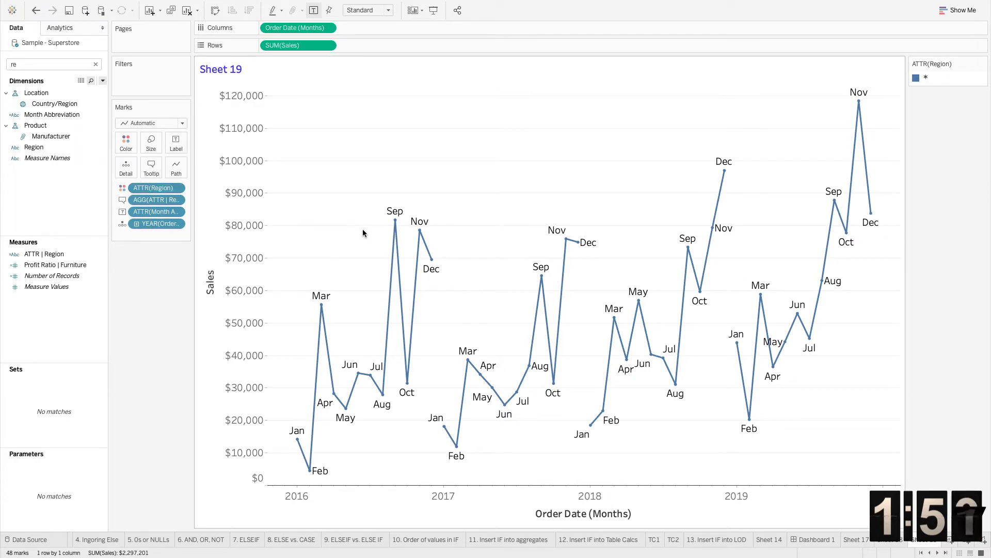
mouse_move(377, 231)
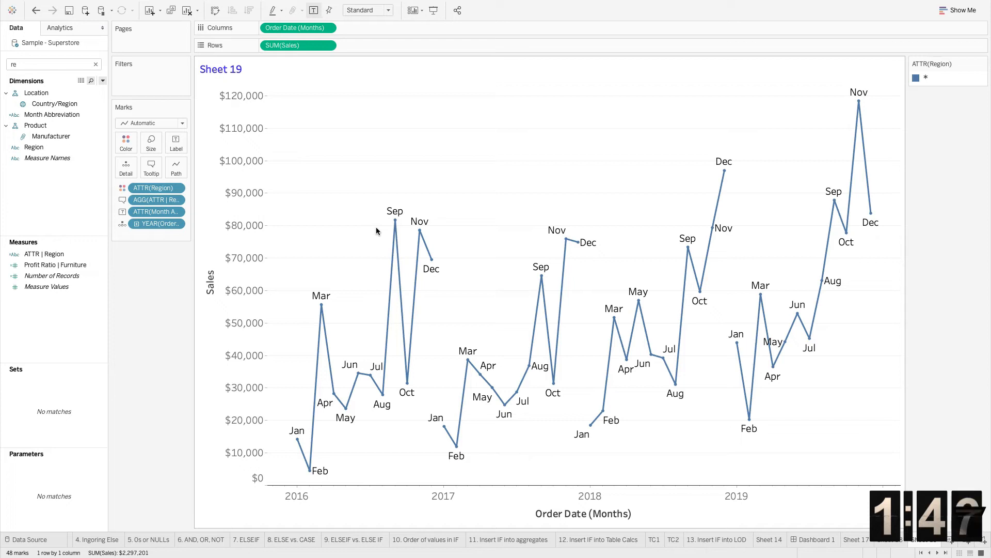
mouse_move(382, 228)
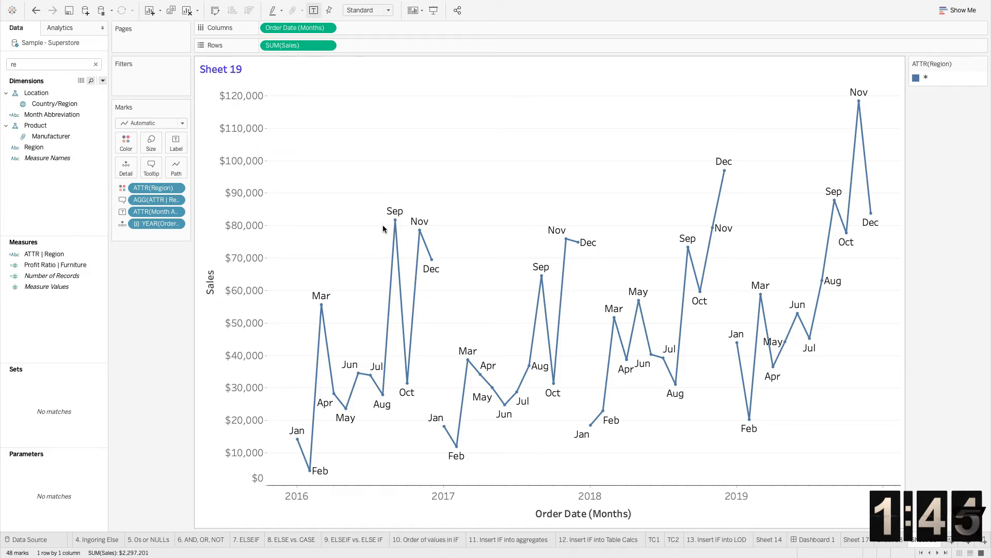
mouse_move(394, 223)
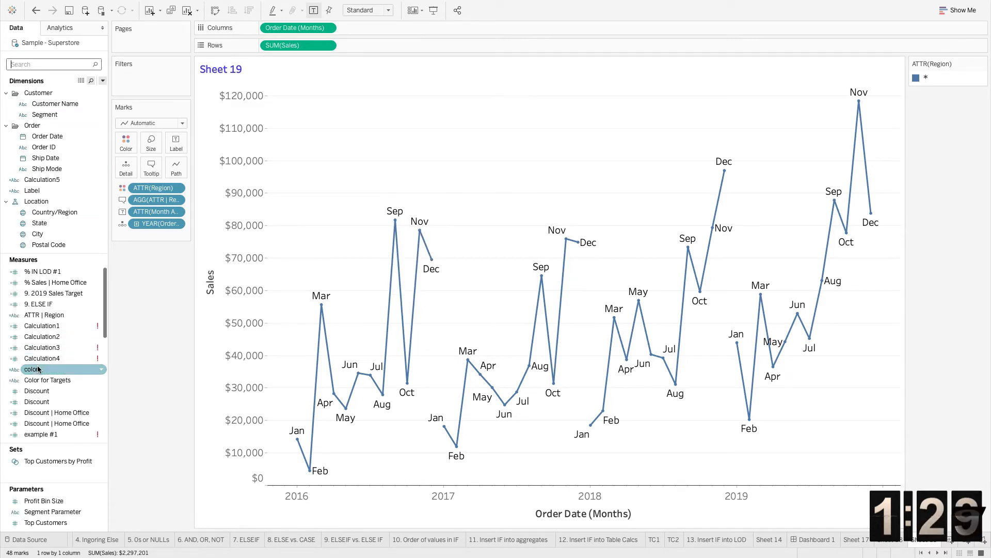
- Edit the example #1 calculation and begin wrapping [Region] in ATTR
right_click(40, 433)
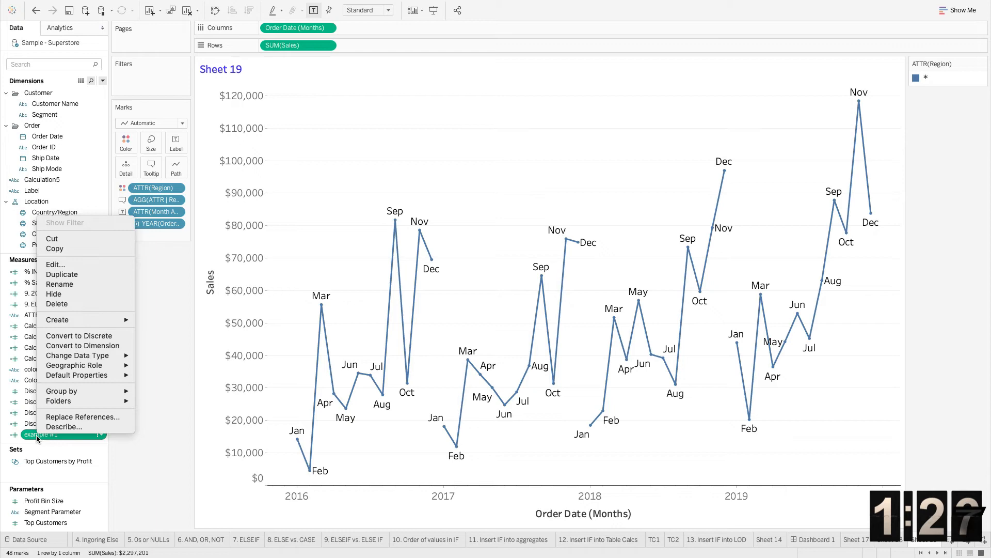
click(55, 264)
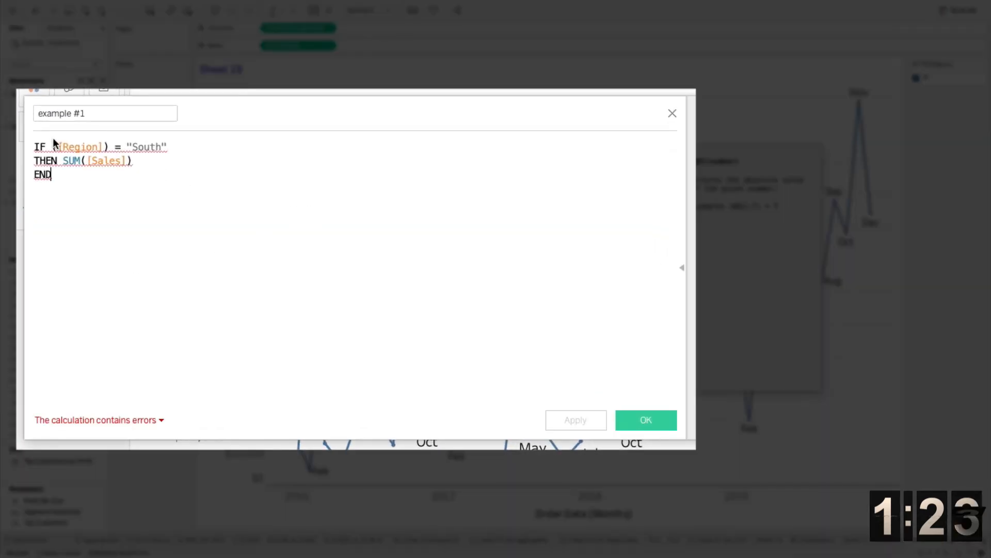
text(AT)
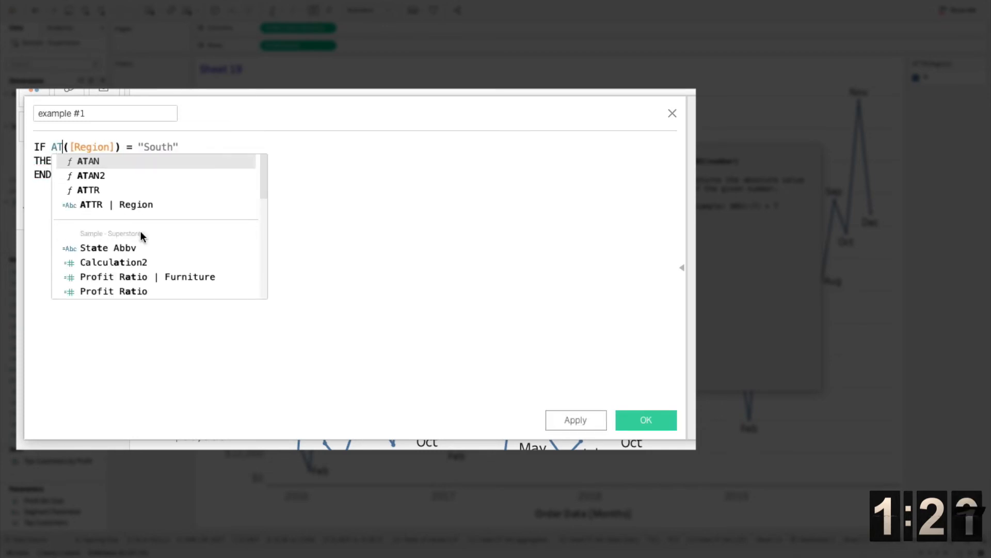